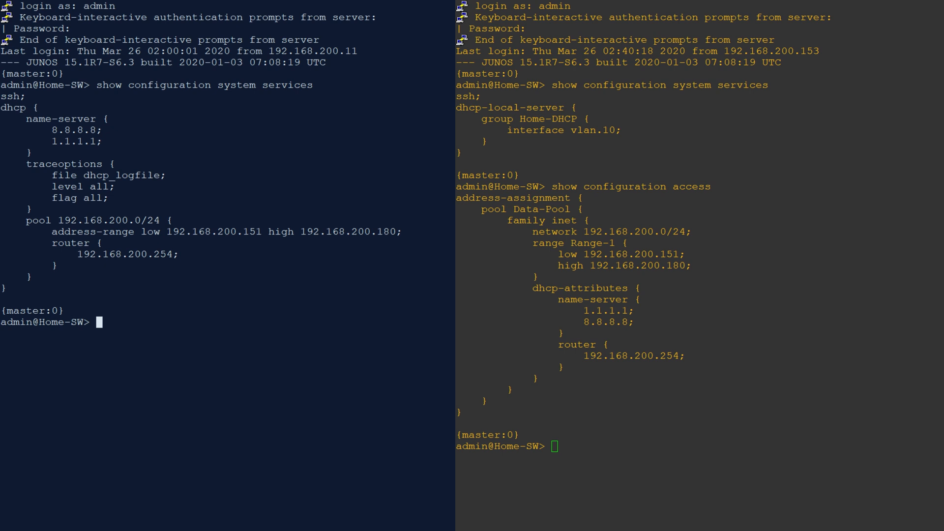
Run 'show system services dhcp binding' on the legacy switch to list its four dynamic leases
type("show")
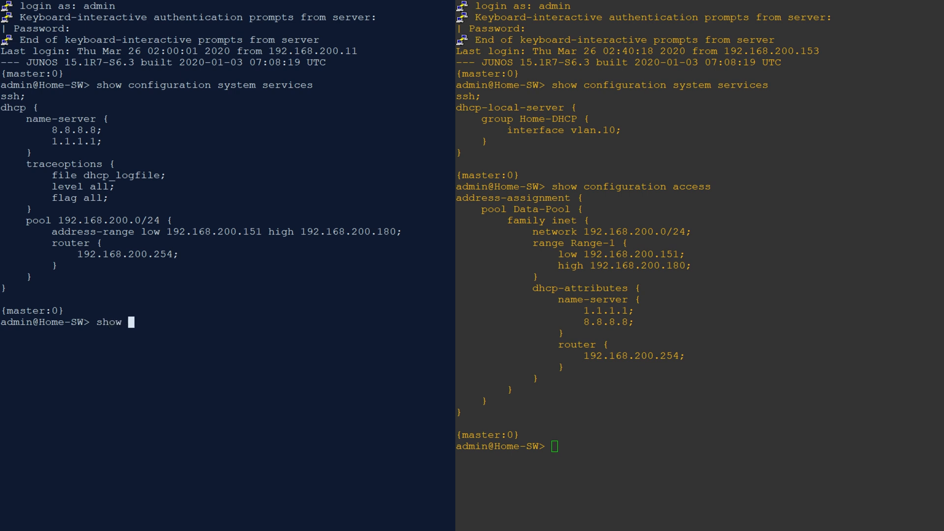
type("system services")
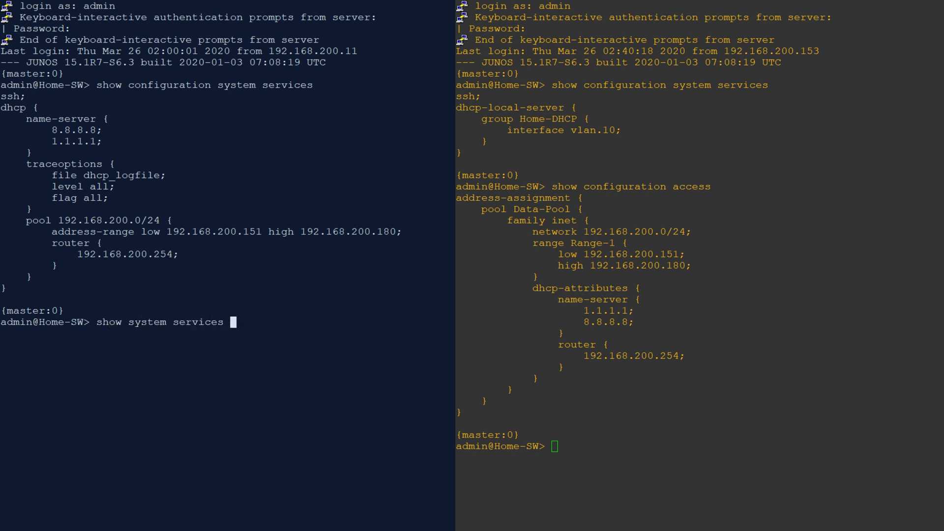
type("dhcp binding")
left_click(700, 446)
type("show")
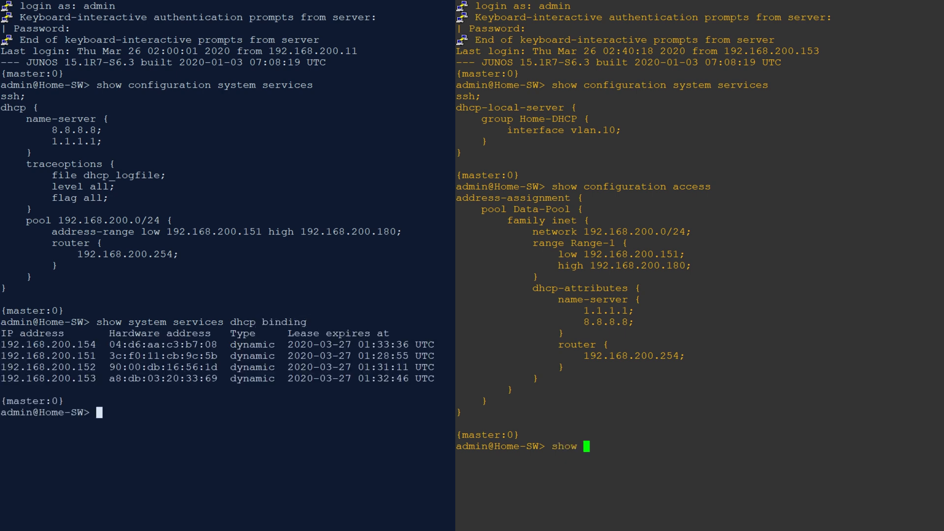
Try 'show system dhcp', then query 'show dhcp server binding' for the two BOUND leases
type("system dhcpbindin")
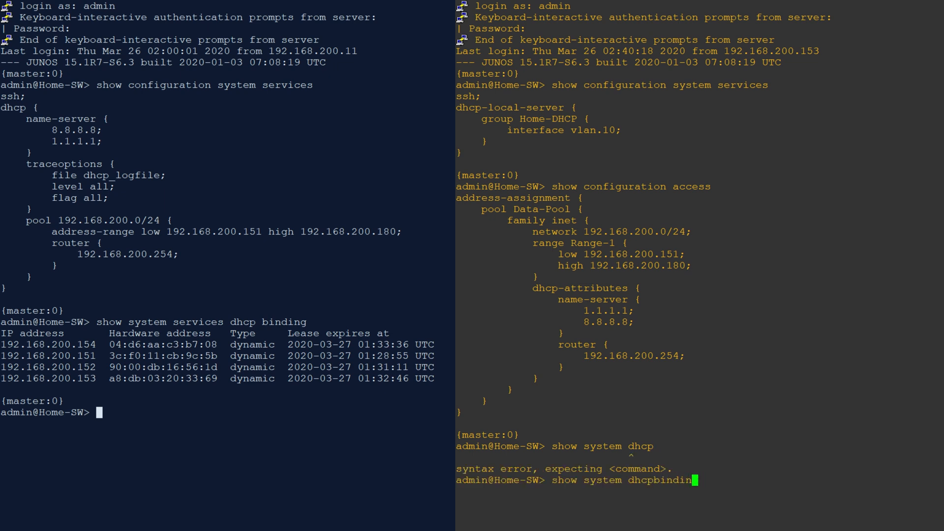
key("enter")
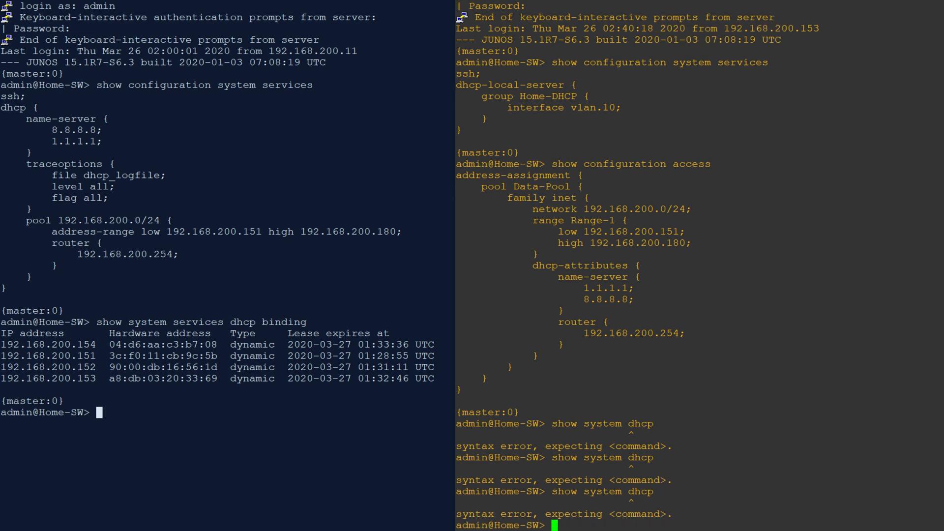
type("show dhcp server binding")
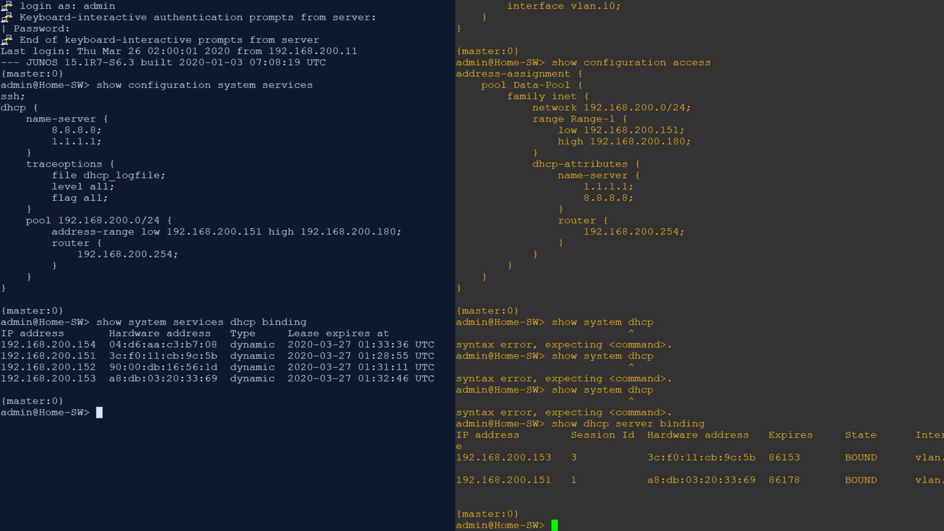
Begin entering 'show system services dhcp statistics' and 'show dhcp server statistics' without submitting
type("s")
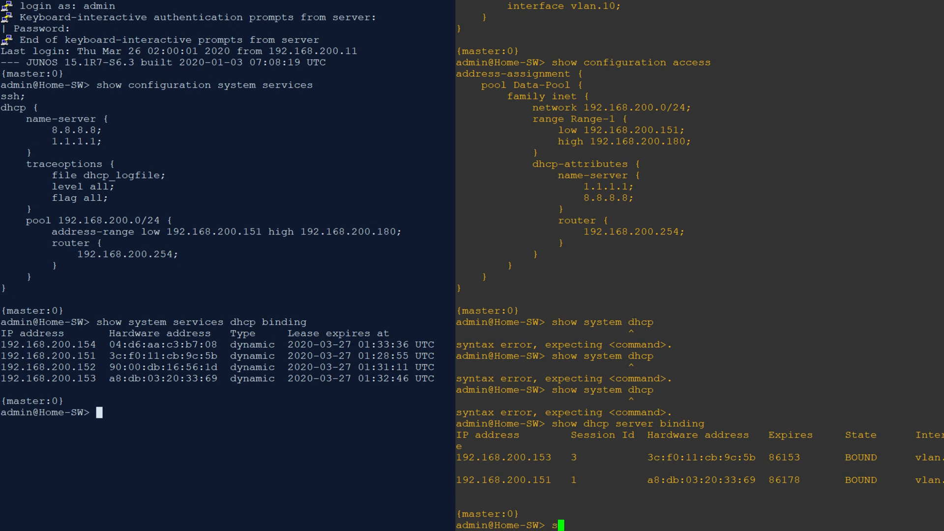
type("show system services")
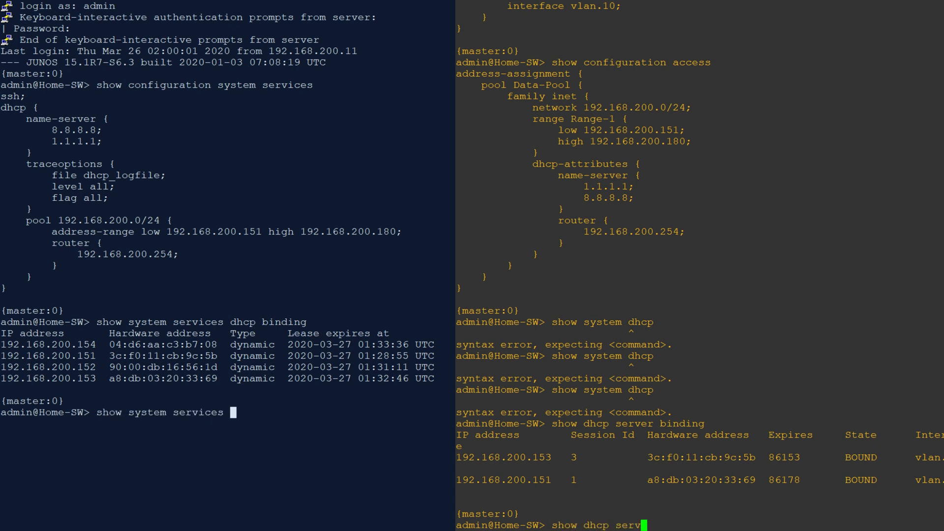
type("dhcp stati")
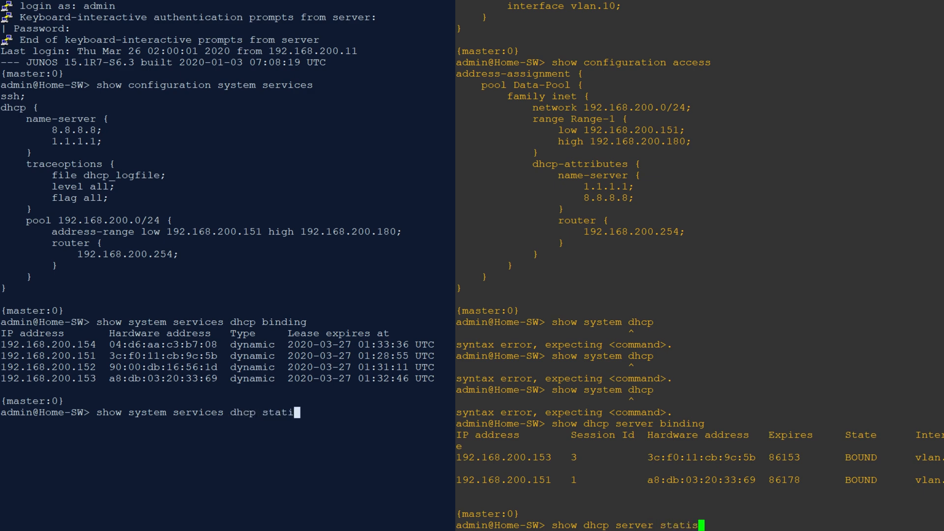